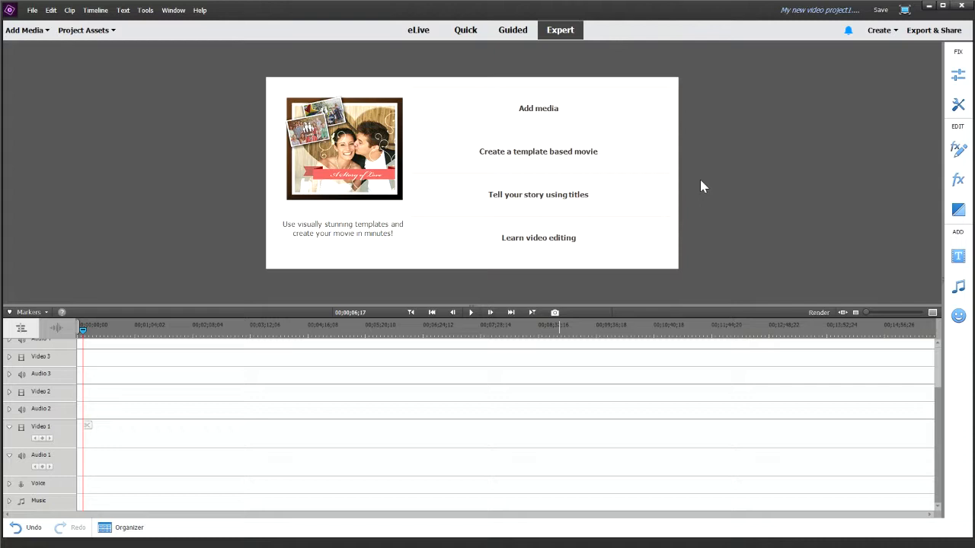
pyautogui.moveTo(38, 97)
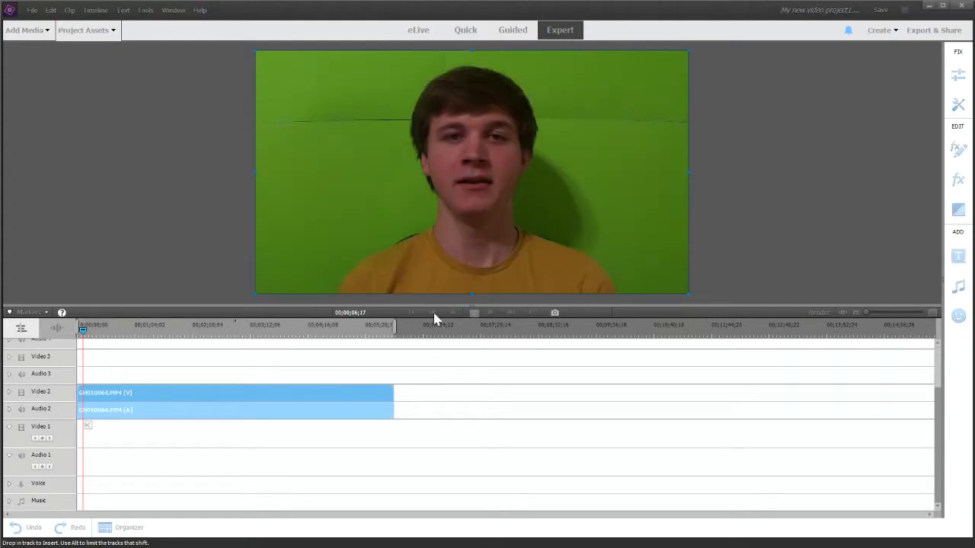
pyautogui.moveTo(469, 251)
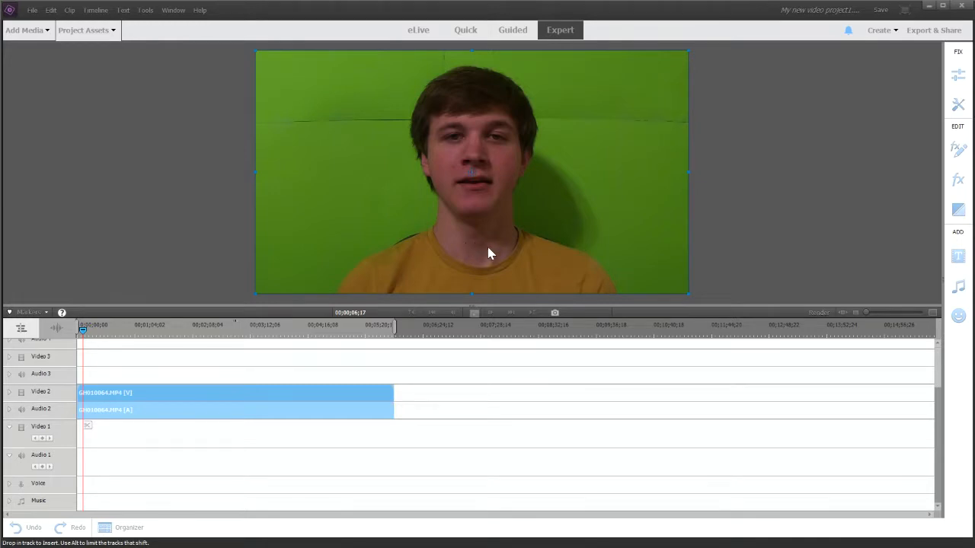
pyautogui.moveTo(551, 314)
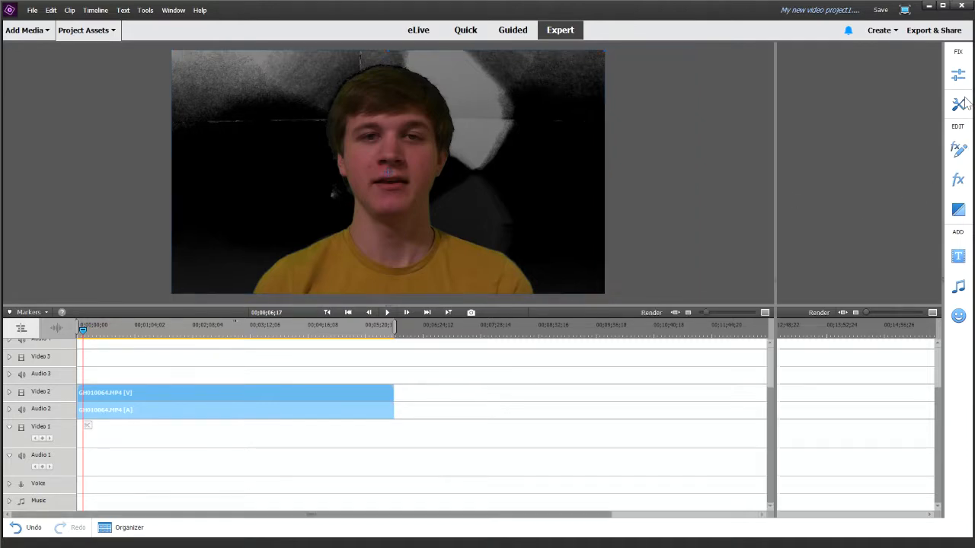
# Show the Applied Effects panel listing the Videomerge effect on the green-screen clip
pyautogui.click(958, 149)
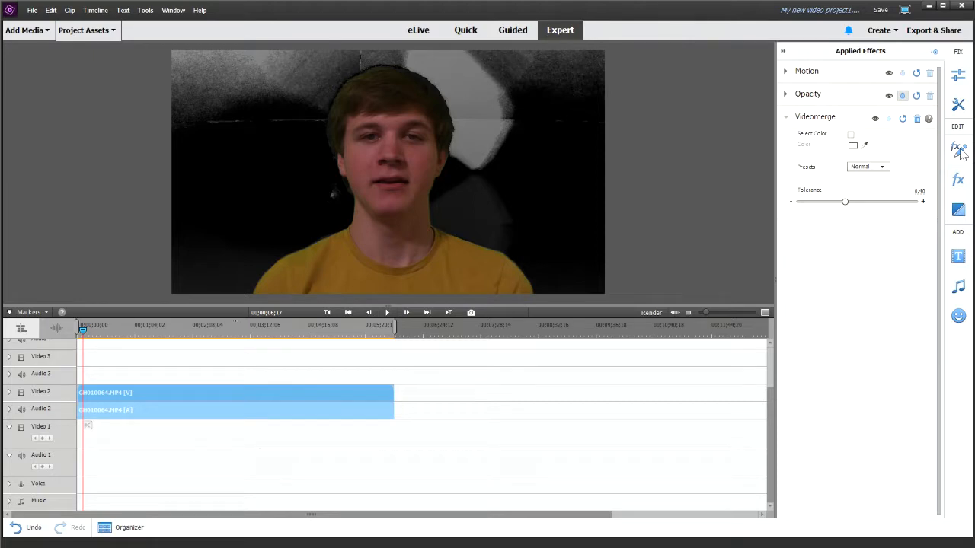
pyautogui.moveTo(933, 151)
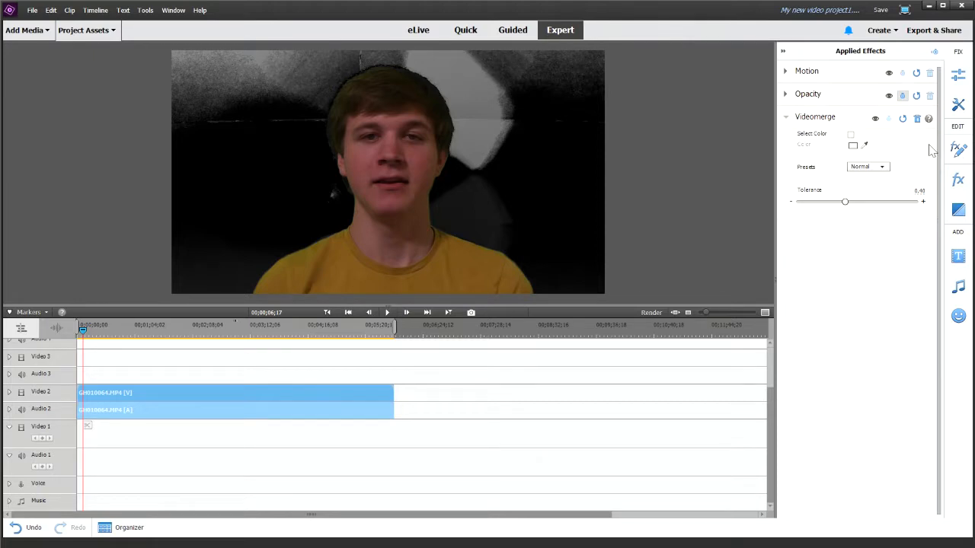
pyautogui.moveTo(856, 141)
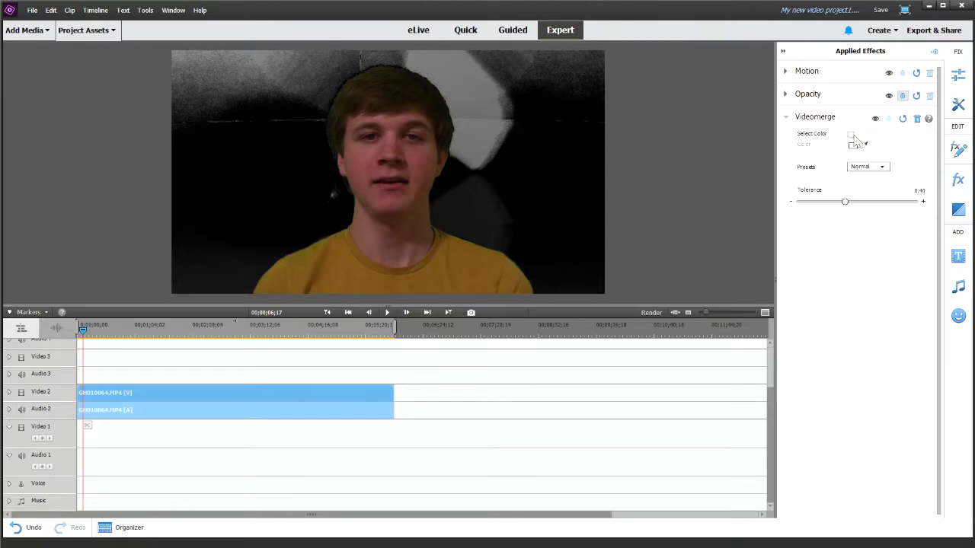
# Enable Select Color in Videomerge so a sampled green keys out the backdrop
pyautogui.click(851, 134)
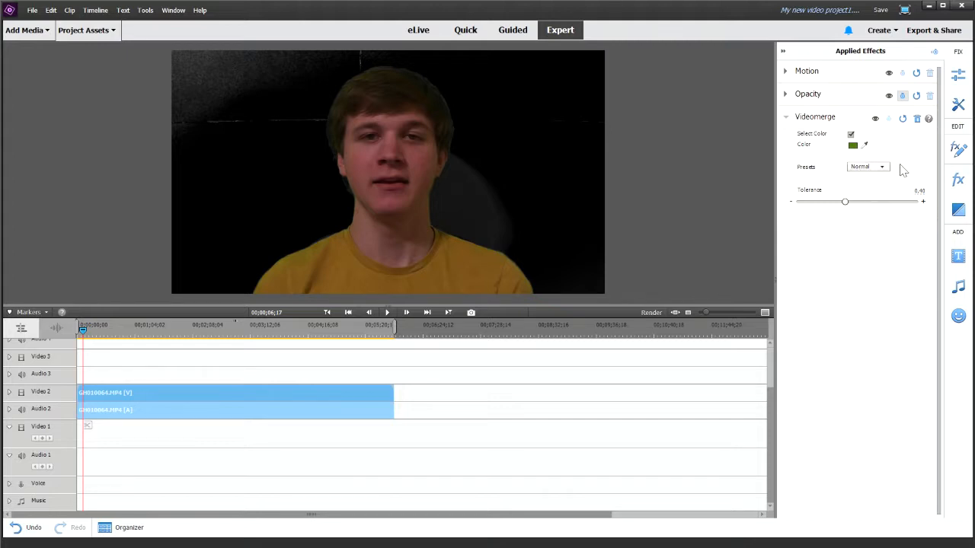
pyautogui.moveTo(259, 232)
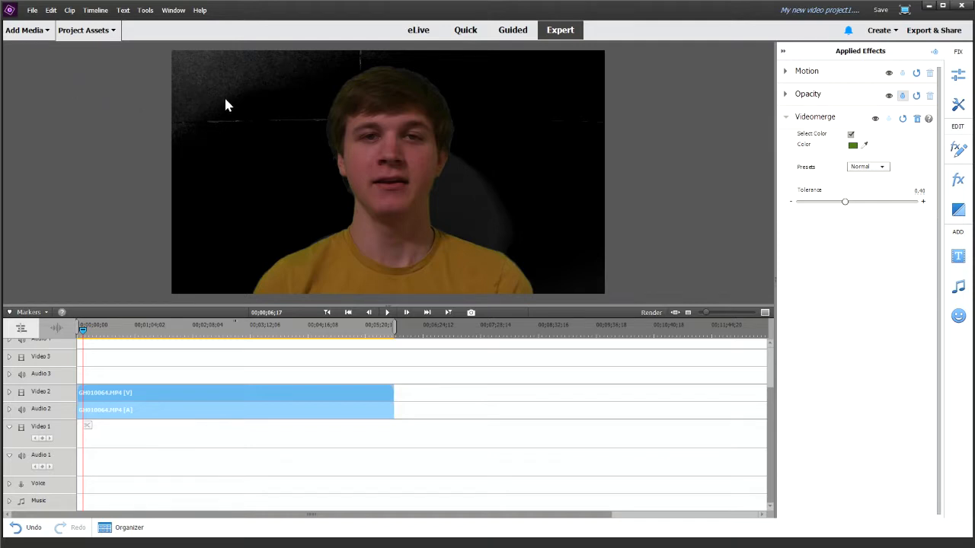
pyautogui.moveTo(73, 93)
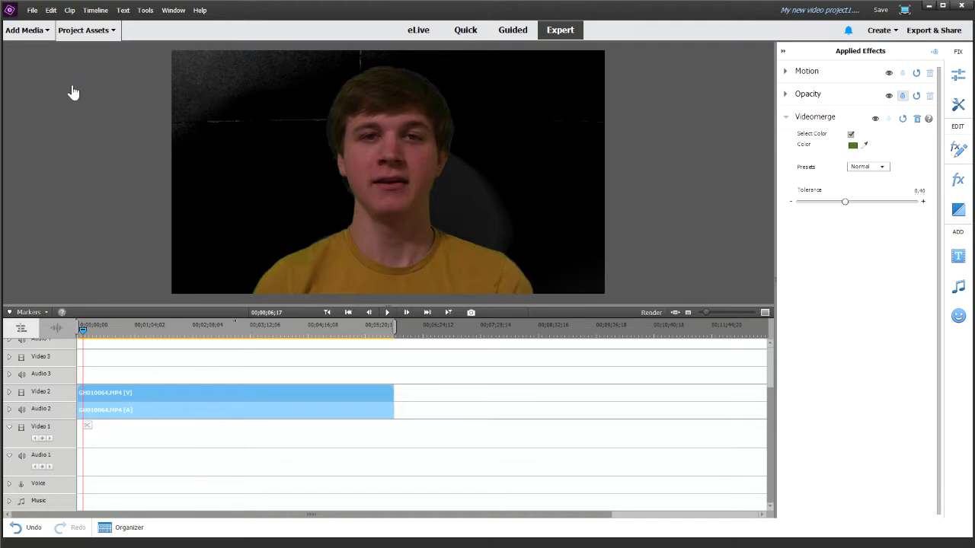
pyautogui.moveTo(213, 189)
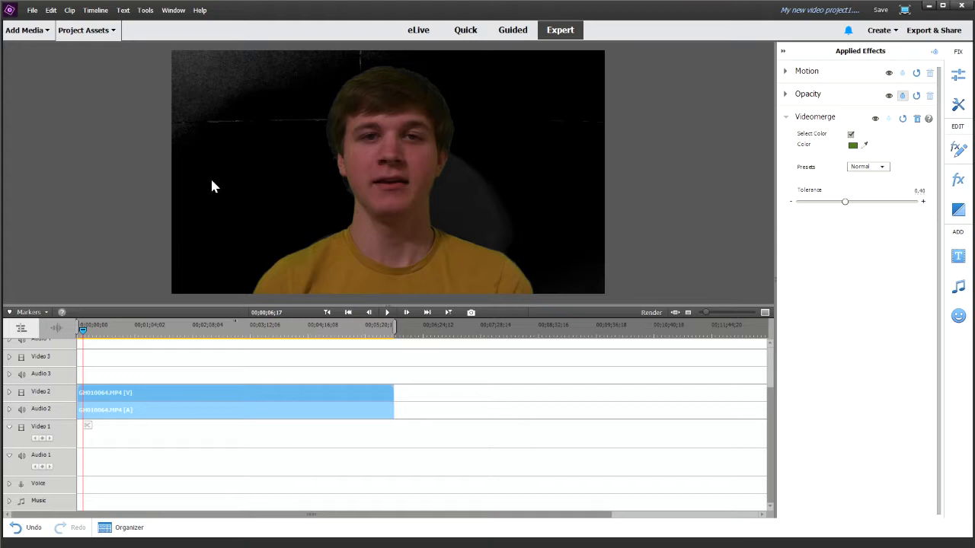
pyautogui.moveTo(357, 366)
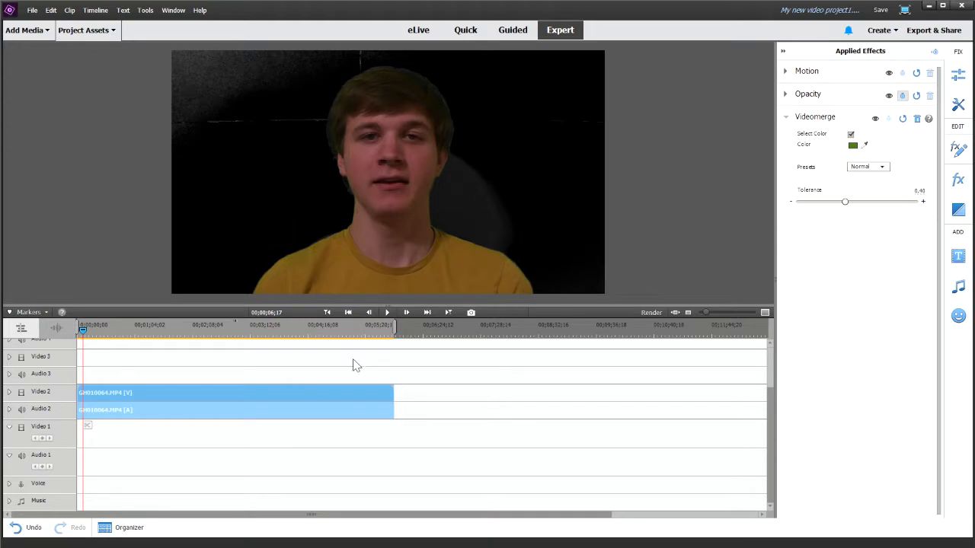
pyautogui.moveTo(196, 76)
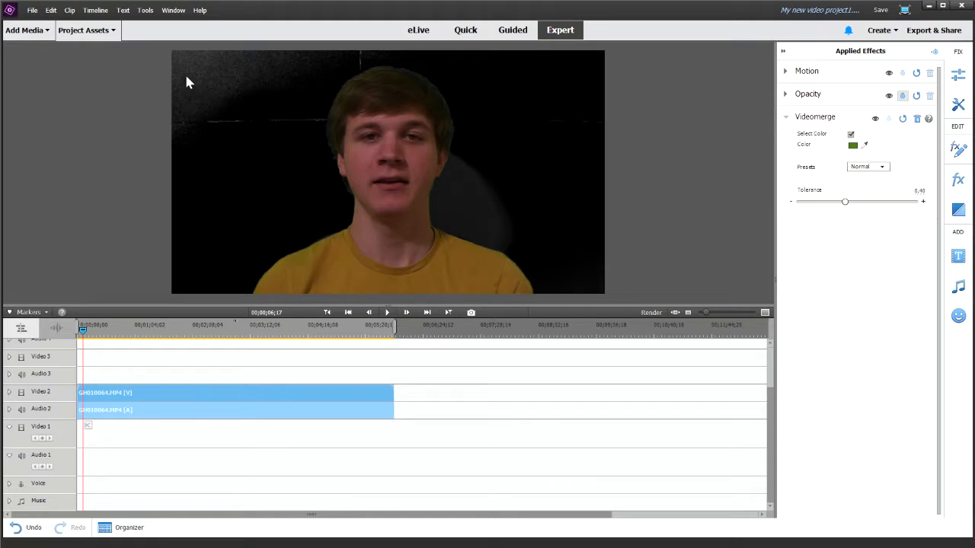
pyautogui.moveTo(196, 85)
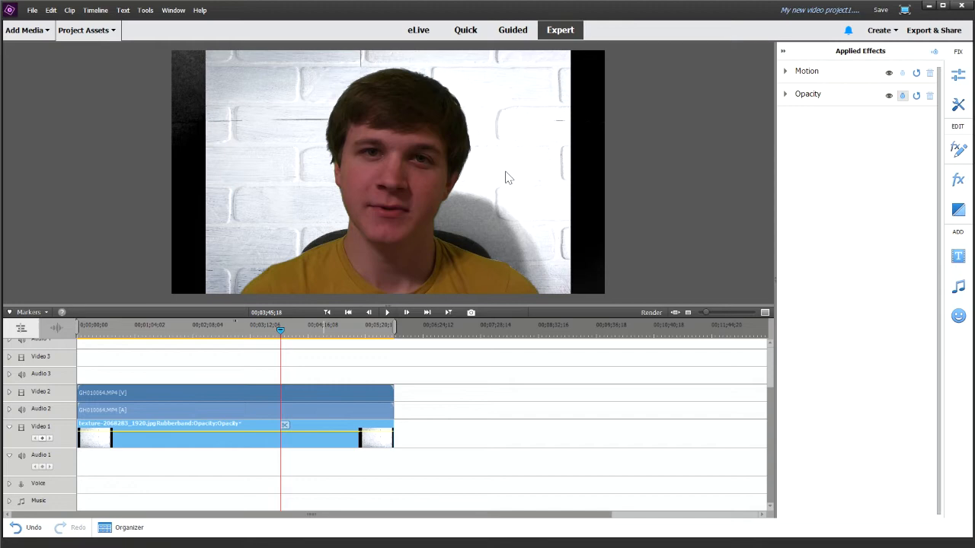
pyautogui.moveTo(533, 181)
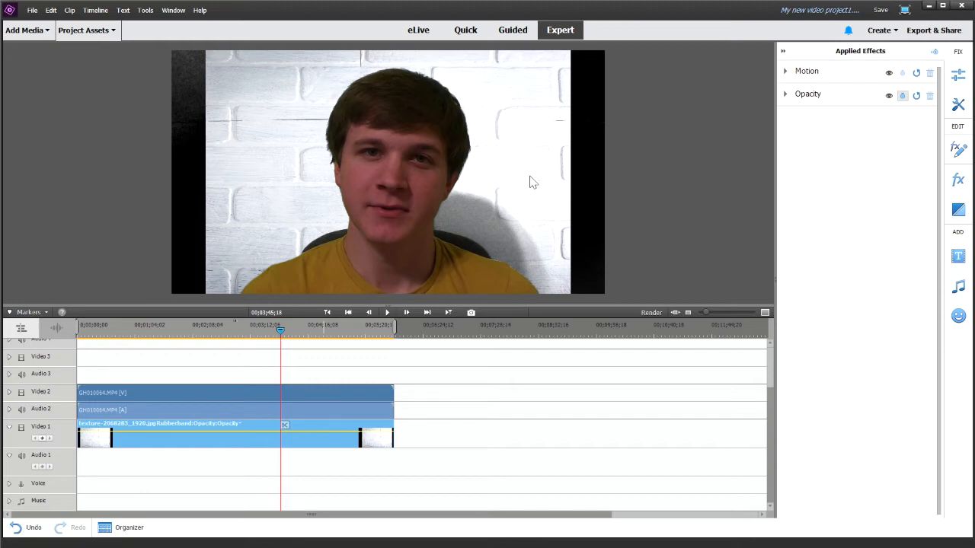
pyautogui.moveTo(536, 158)
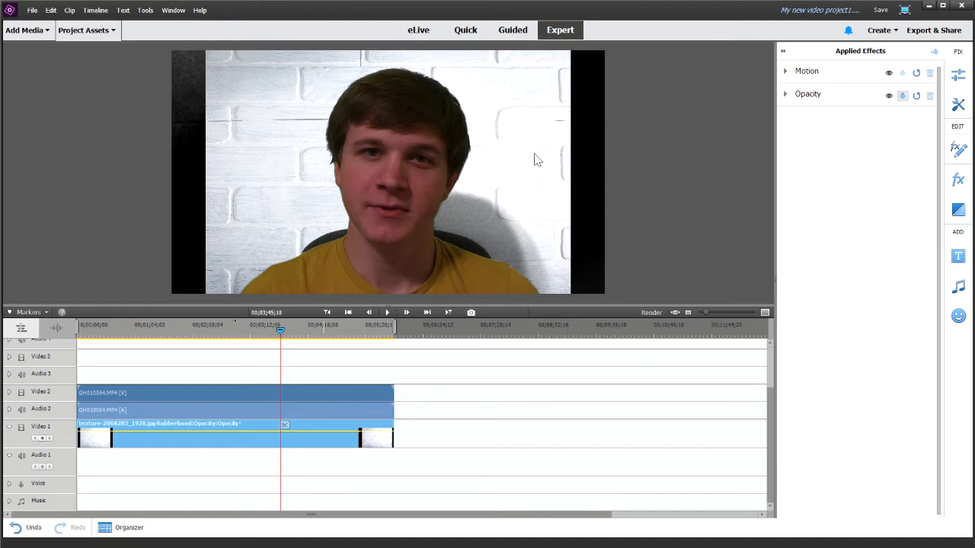
pyautogui.moveTo(518, 171)
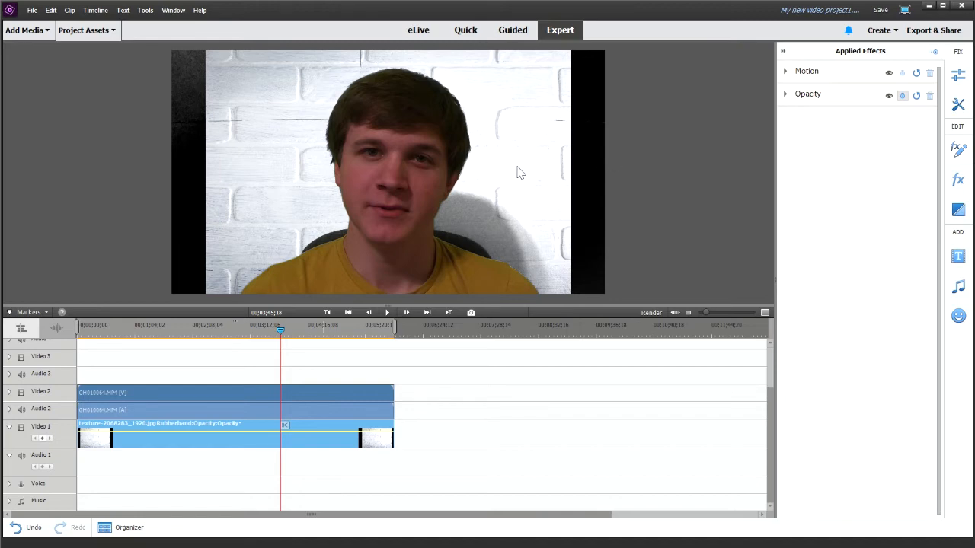